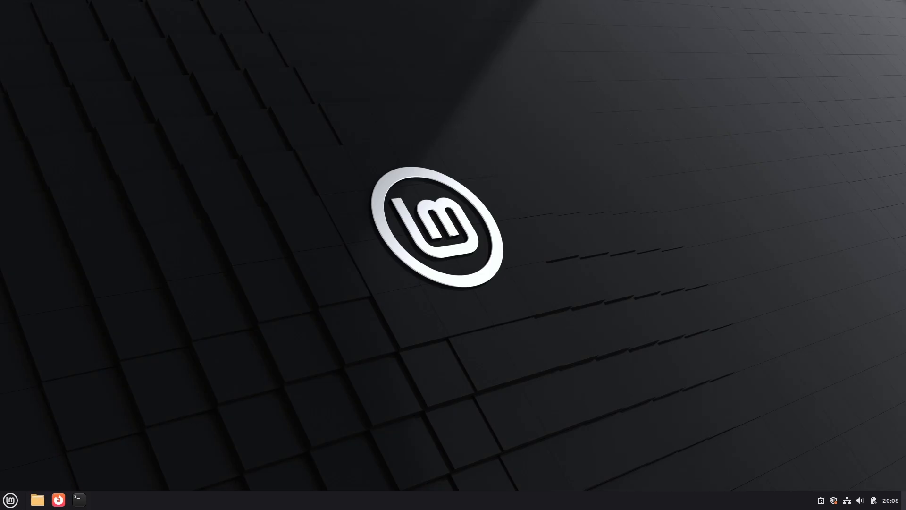
Browse into the NexOra2 folder in Downloads and bring up its context menu
click(38, 499)
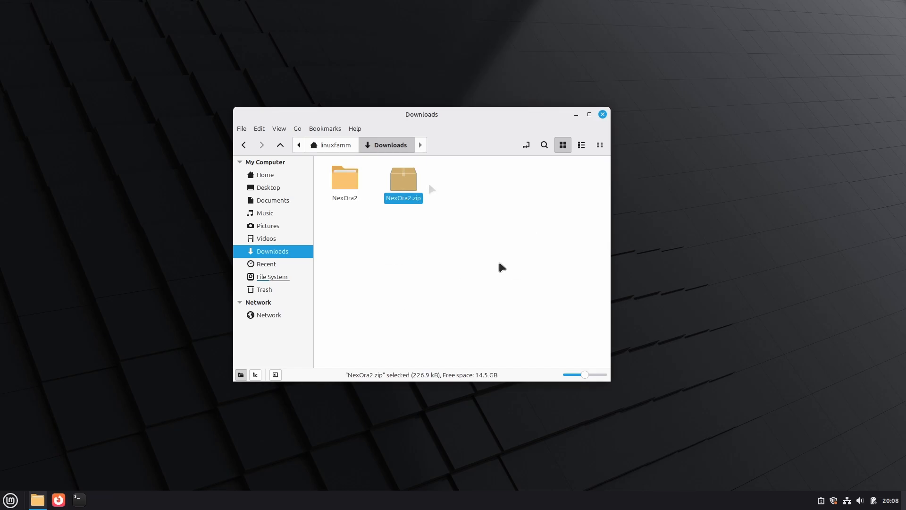
double_click(344, 178)
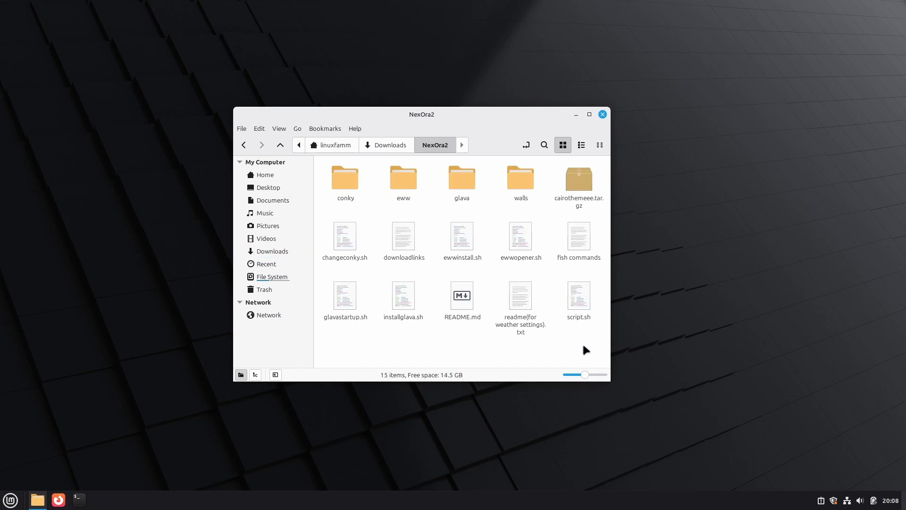
right_click(587, 350)
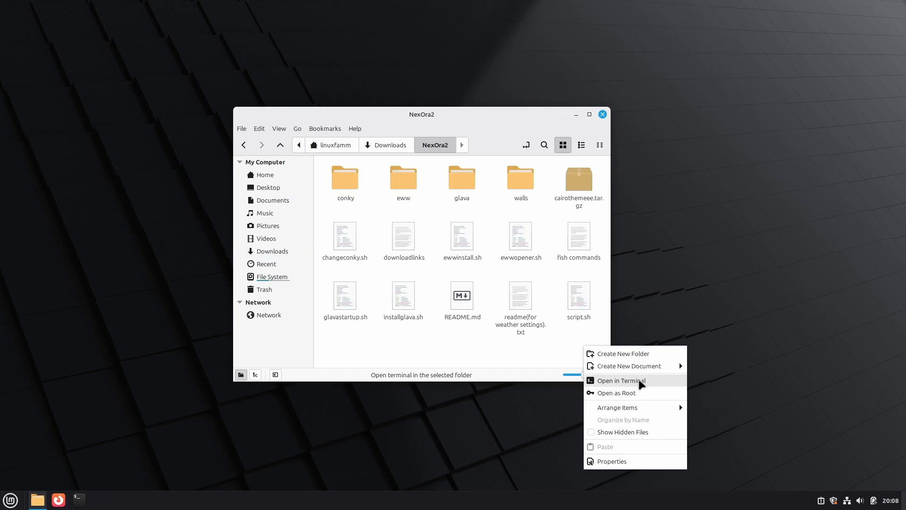
From a terminal in NexOra2, run chmod +x script.sh and start ./script.sh
click(622, 381)
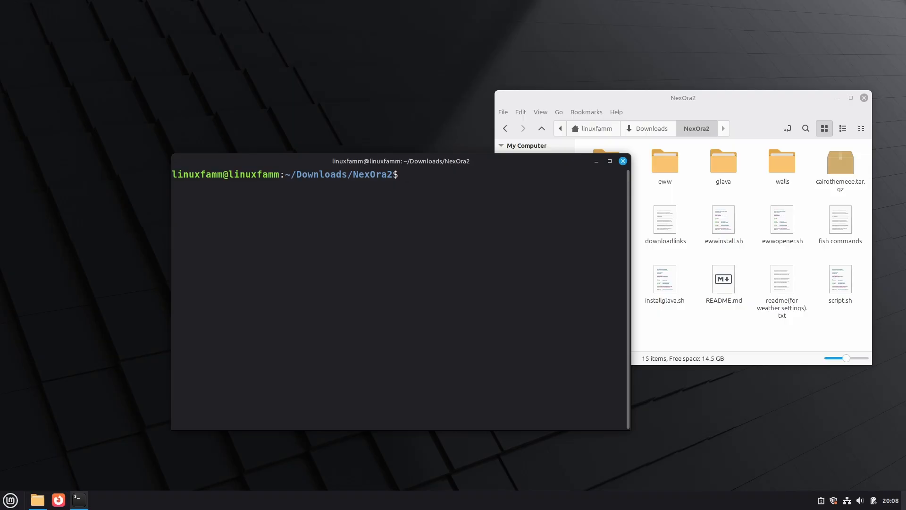
text(chmod +x)
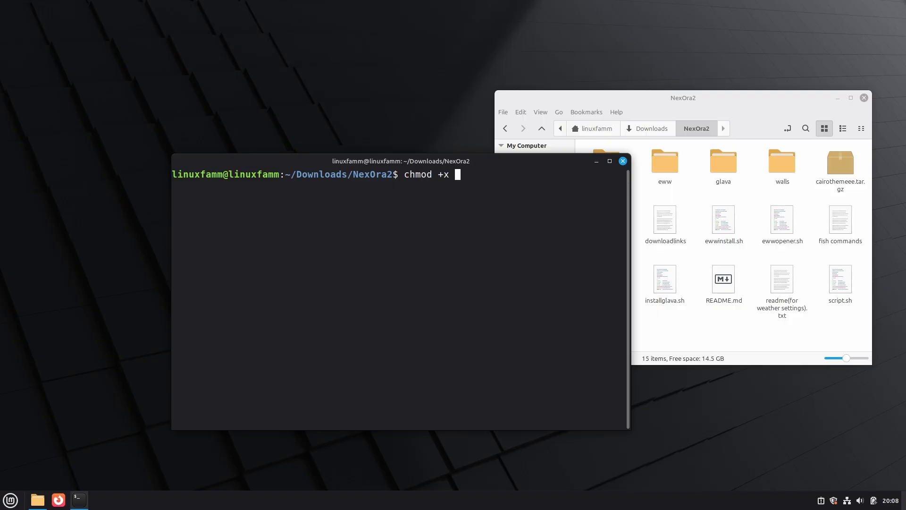
text(script.sh)
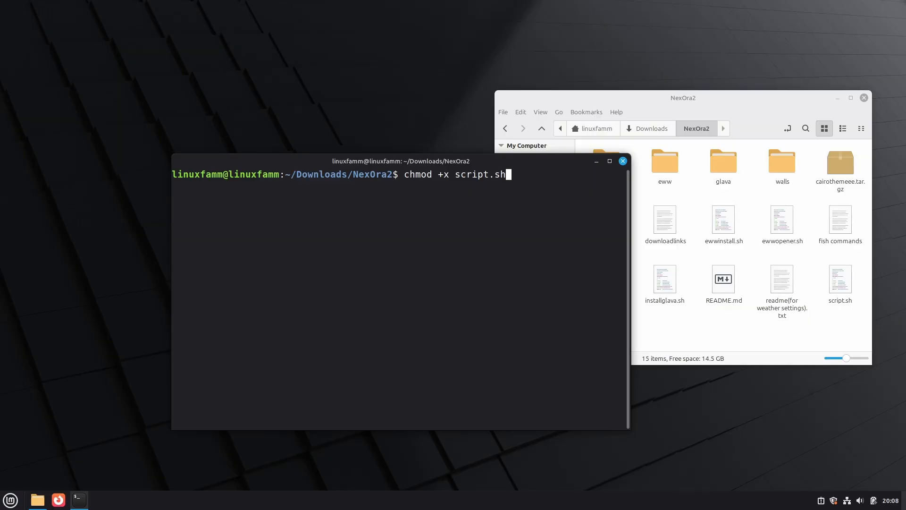
key(Return)
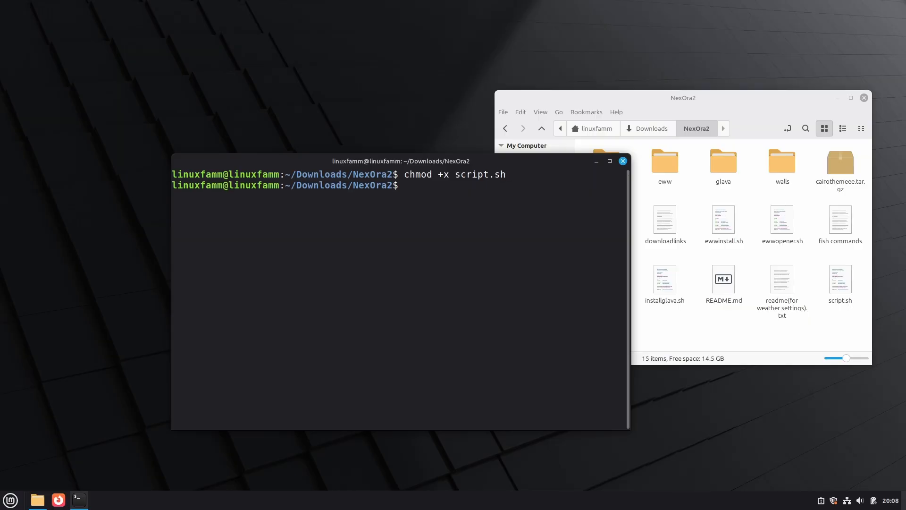
text(./script.)
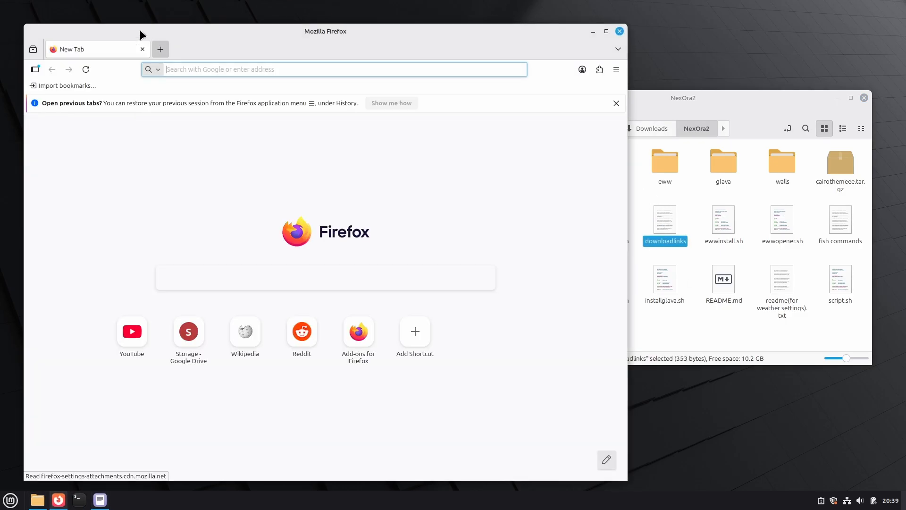
From the downloadlinks file, download the Gruvbox GTK theme zip and a Gruvbox wallpaper
double_click(665, 219)
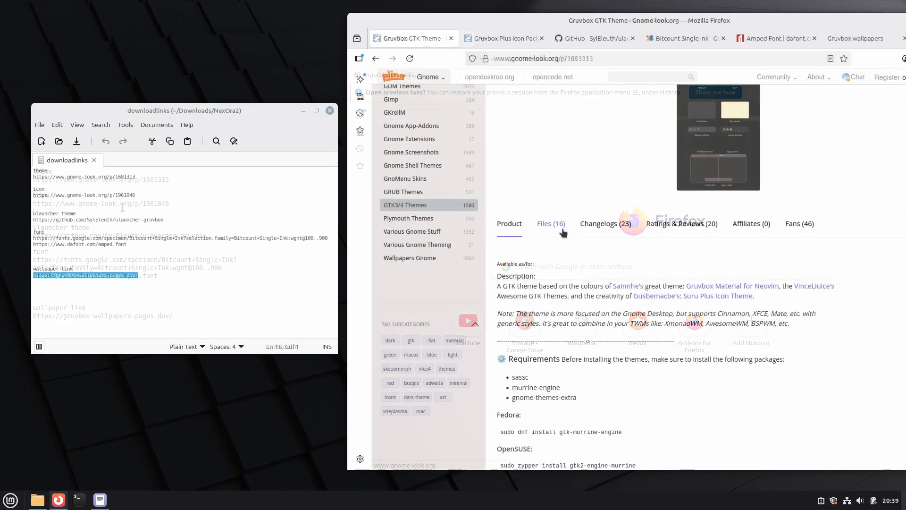
click(552, 223)
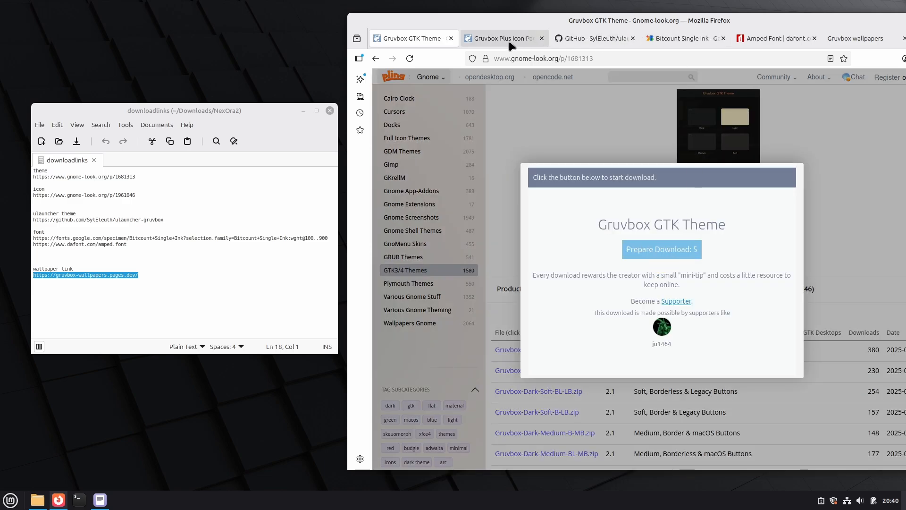
click(502, 38)
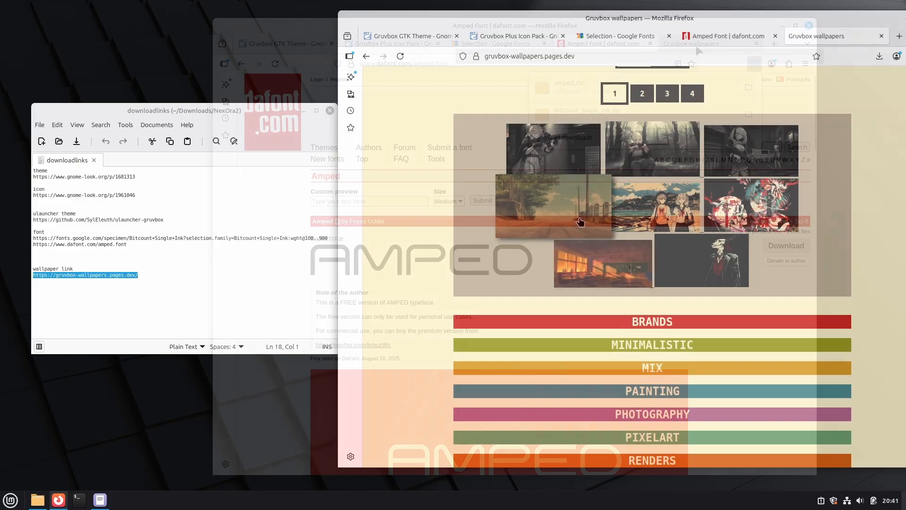
click(574, 206)
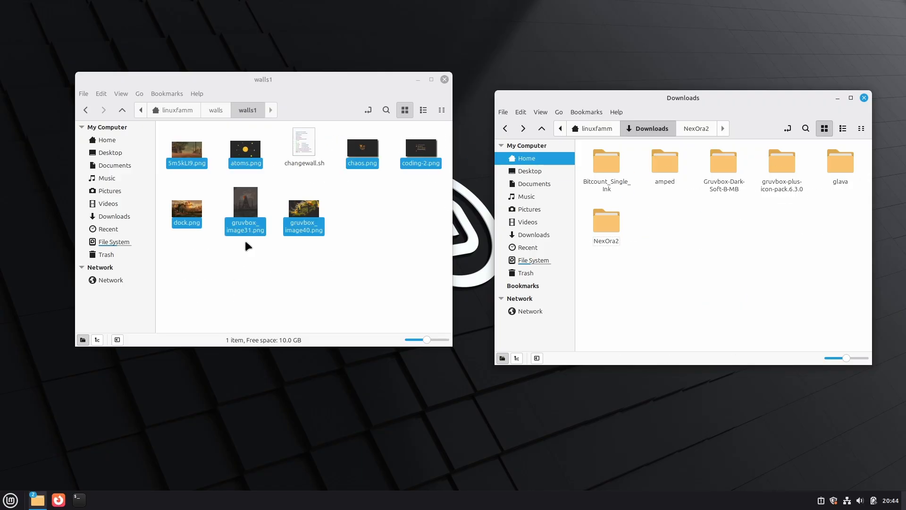
Show hidden files in Home and copy the extracted Gruvbox theme folder into .themes
click(108, 140)
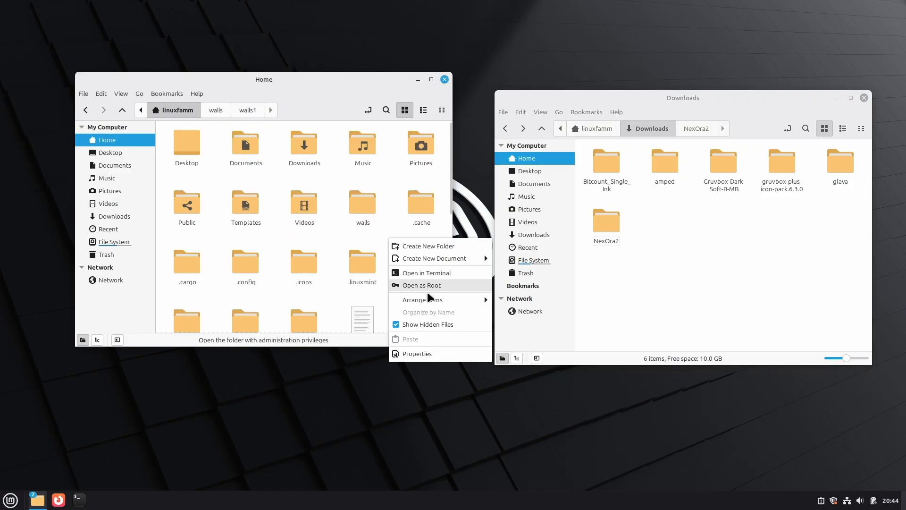
mouse_move(450, 329)
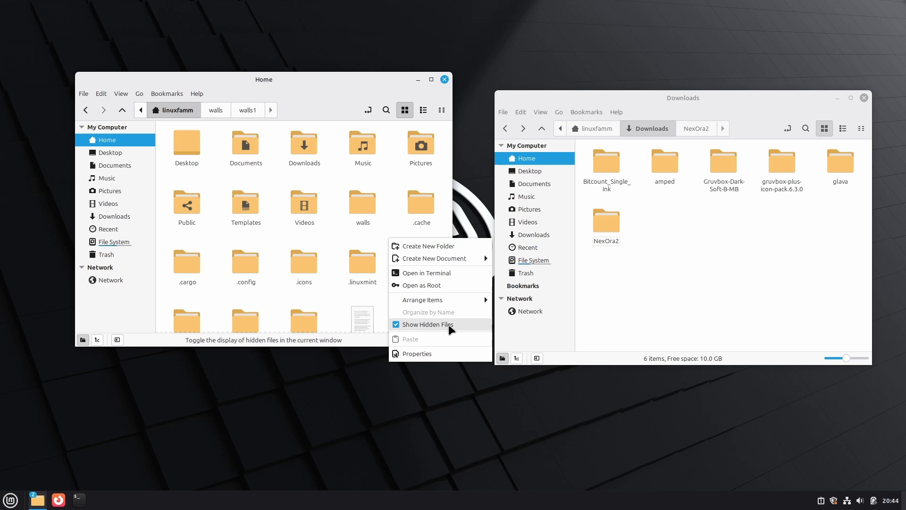
click(427, 325)
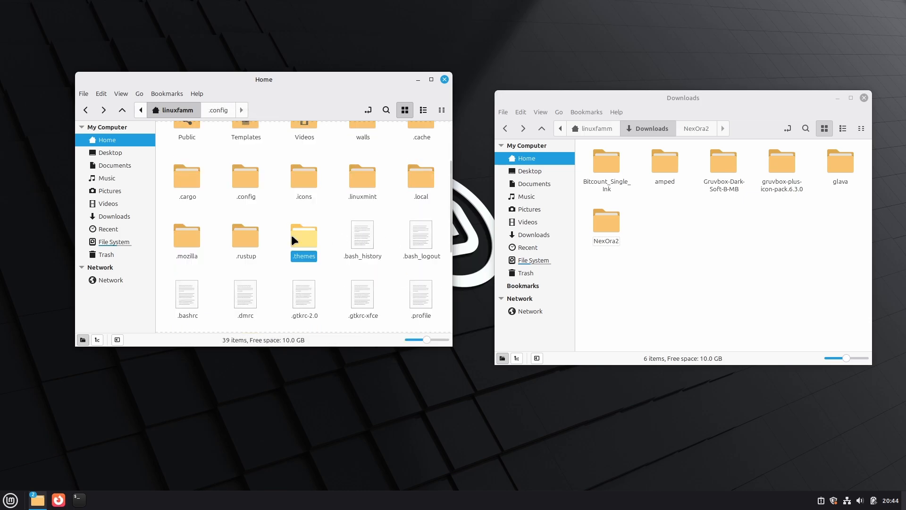
double_click(304, 234)
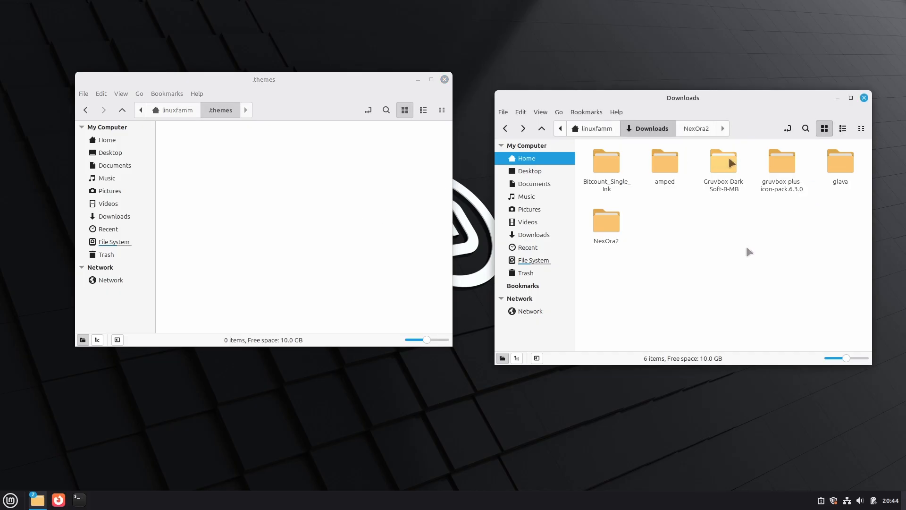
double_click(724, 162)
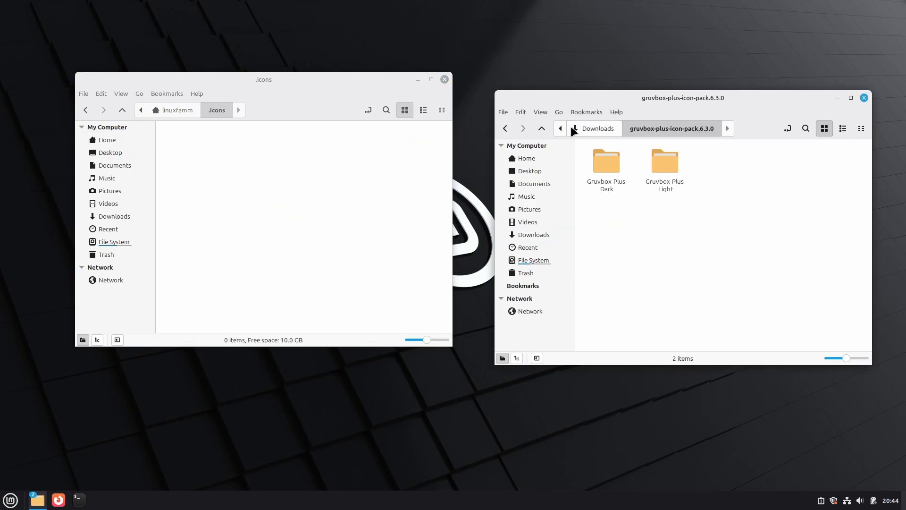
click(606, 160)
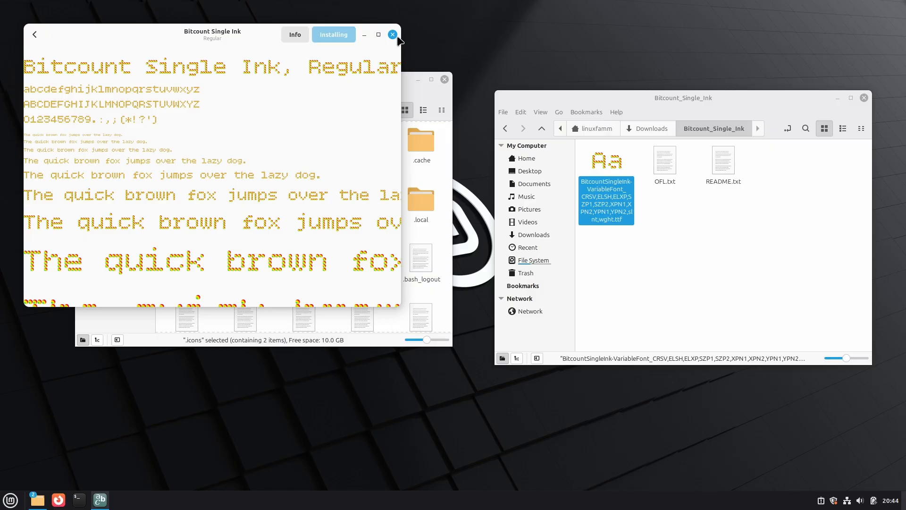
Close the Bitcount Single Ink font preview after installing it
click(393, 34)
text(st)
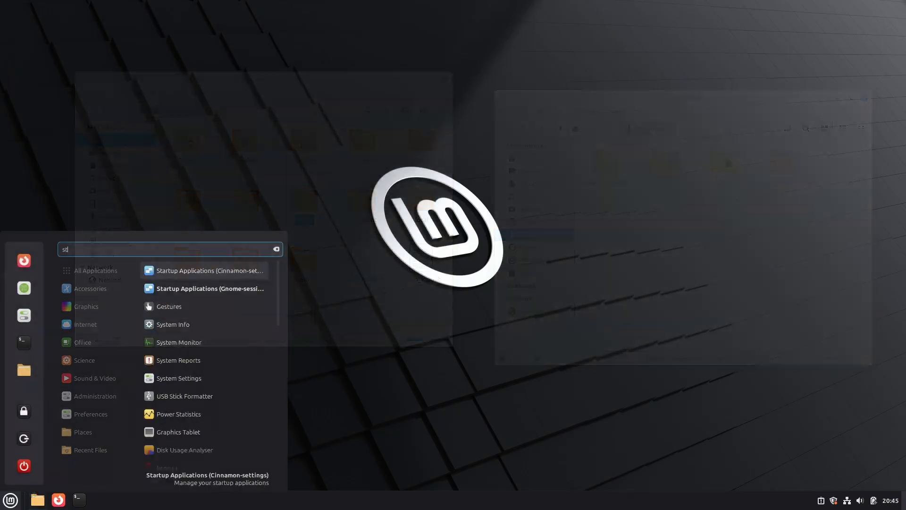
Add an eww startup entry running ewwopener.sh from the NexOra2 folder
click(210, 270)
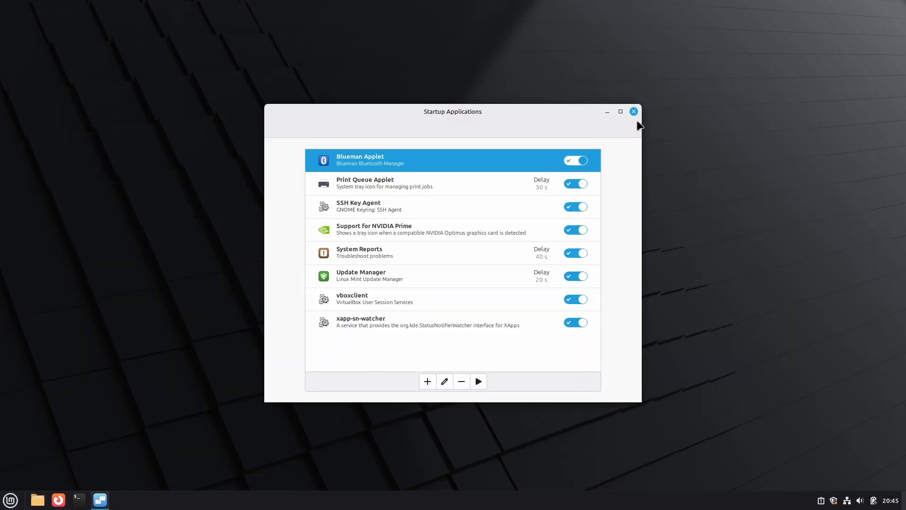
click(427, 382)
text(eww)
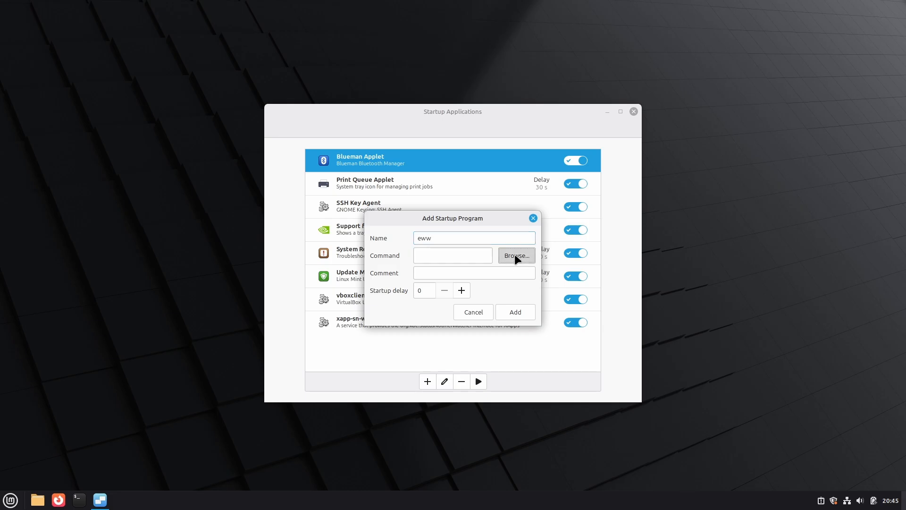
click(516, 255)
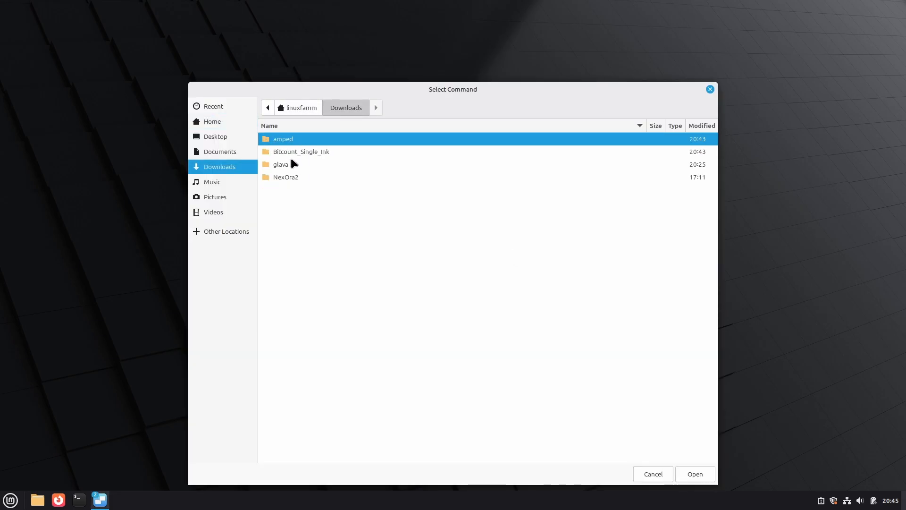
double_click(285, 178)
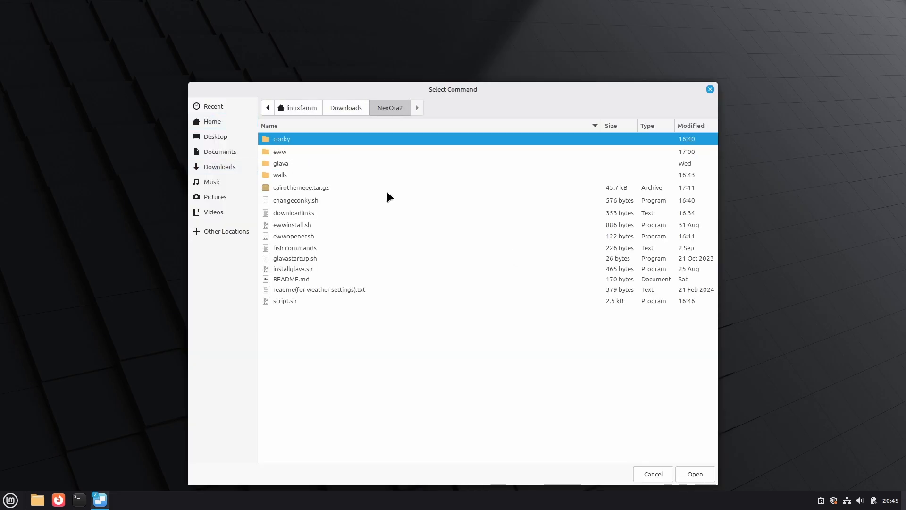
click(294, 236)
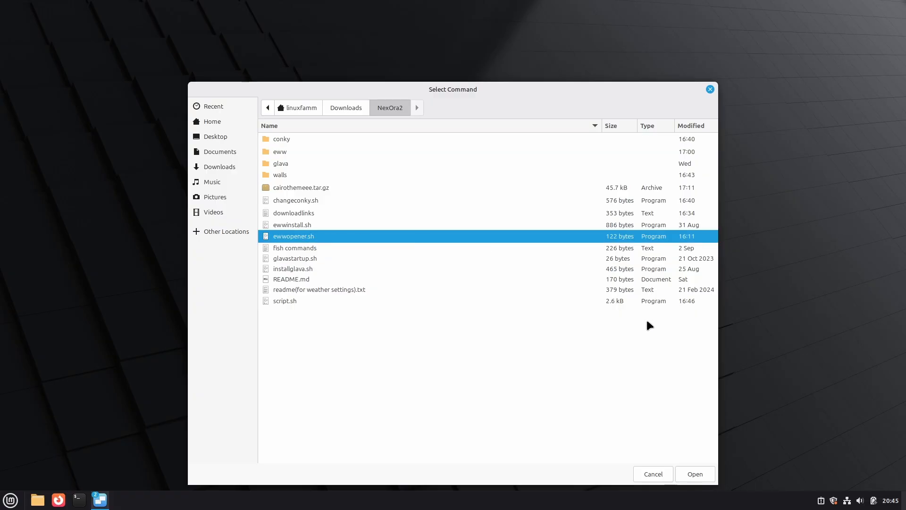
click(695, 474)
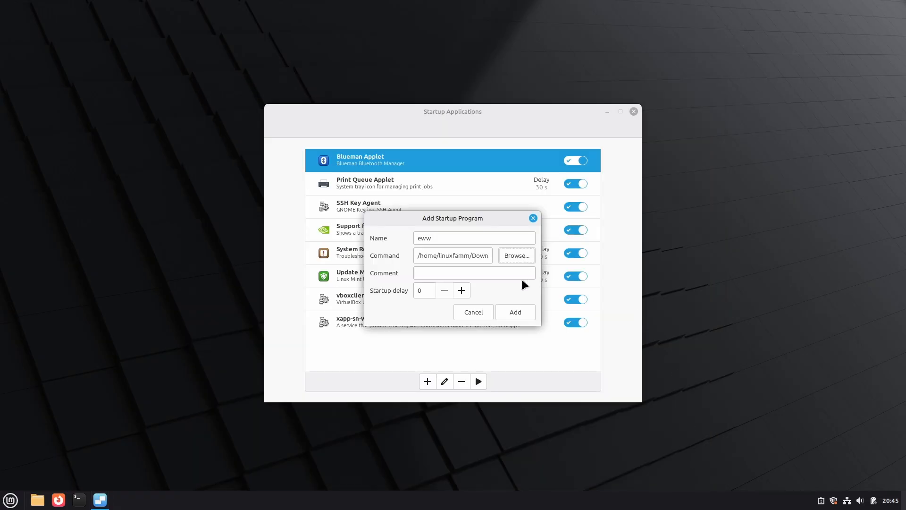
click(516, 311)
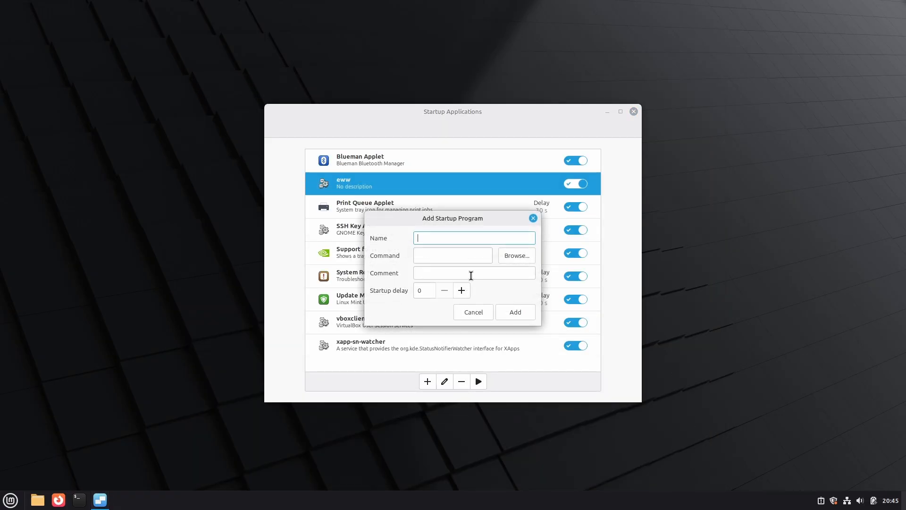
Name the entry glava and set its command to glavastartup.sh from Downloads/NexOra2
text(g)
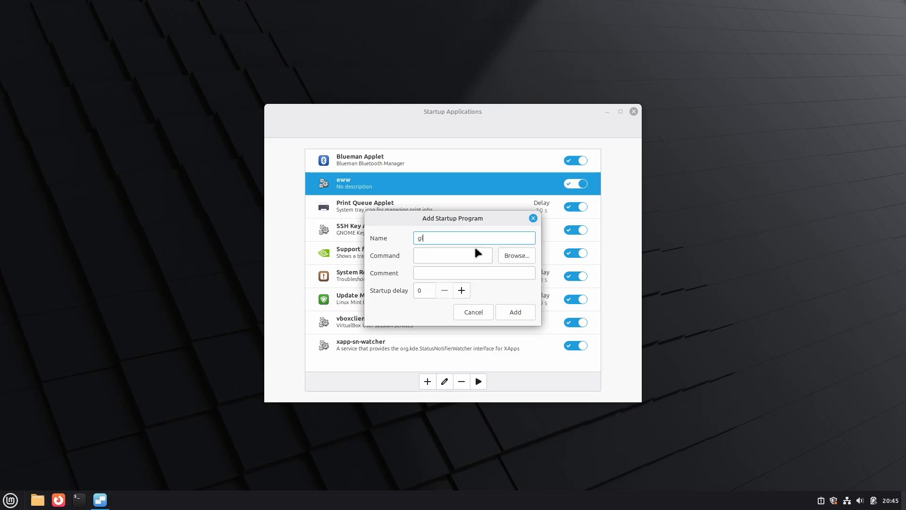
text(laav)
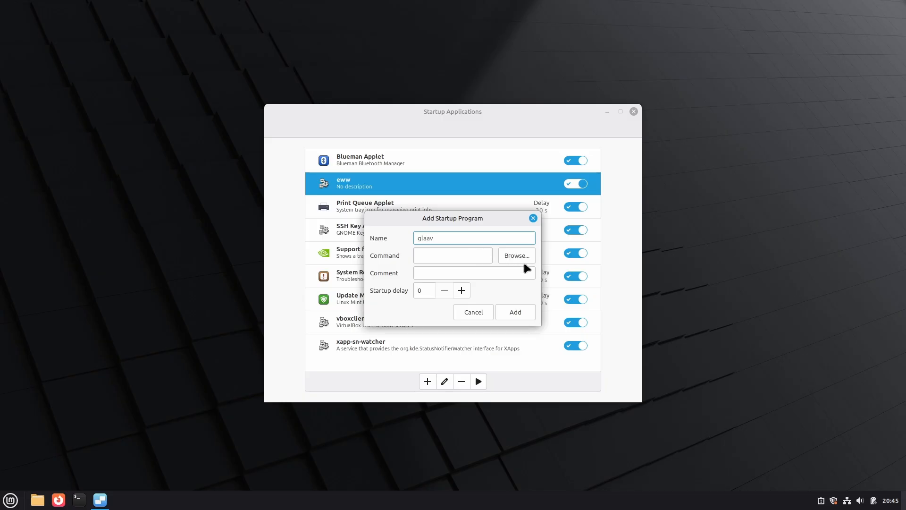
click(517, 255)
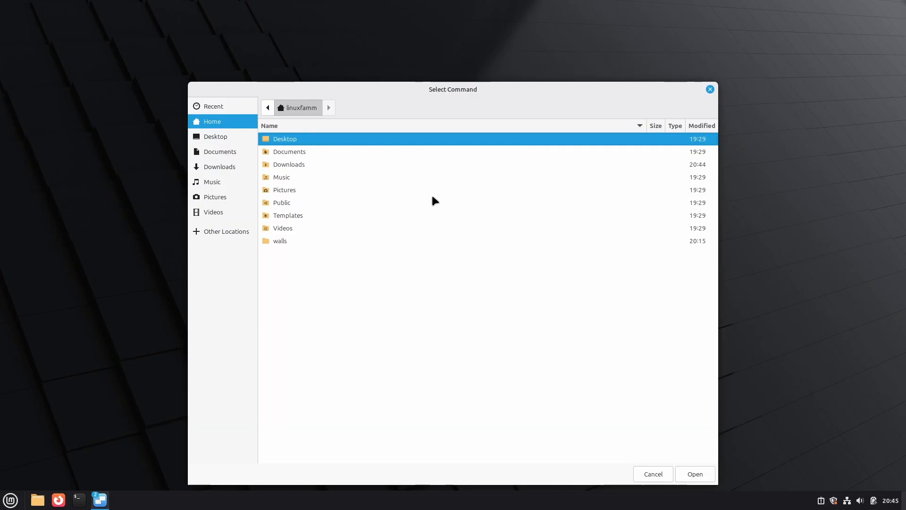
click(219, 166)
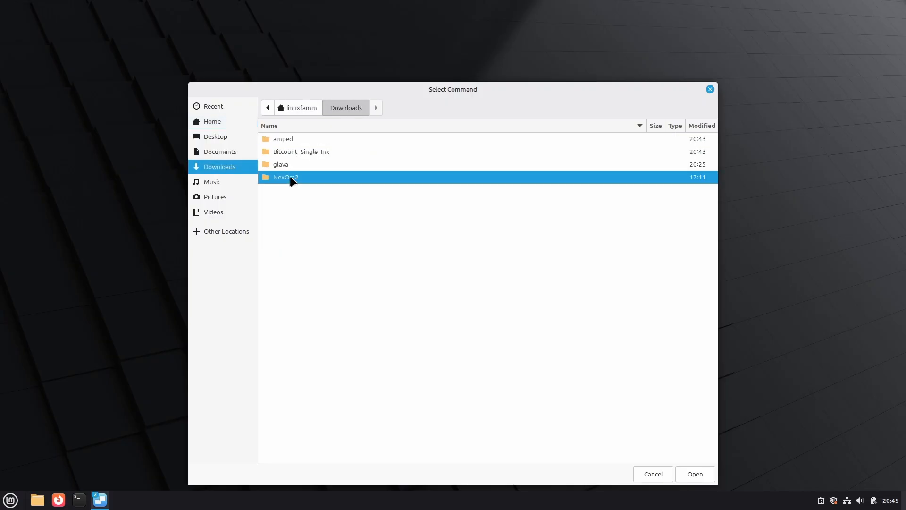
double_click(285, 177)
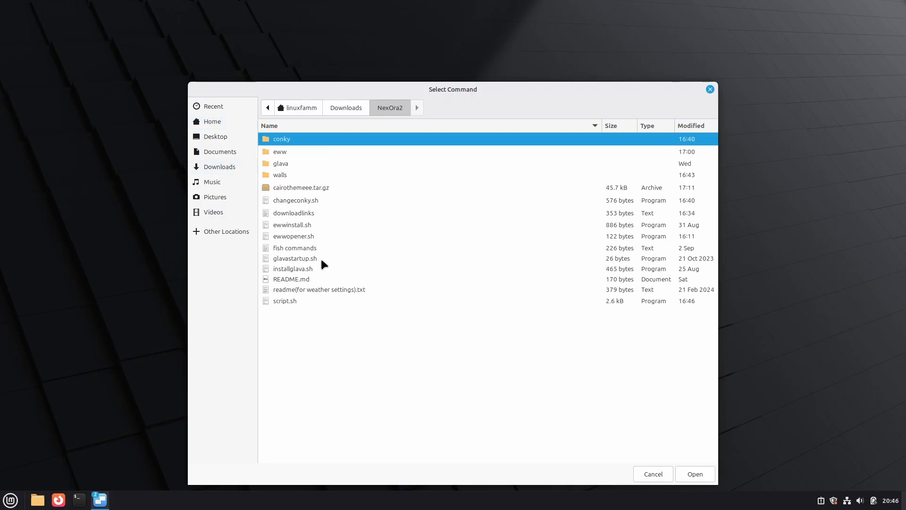
click(294, 258)
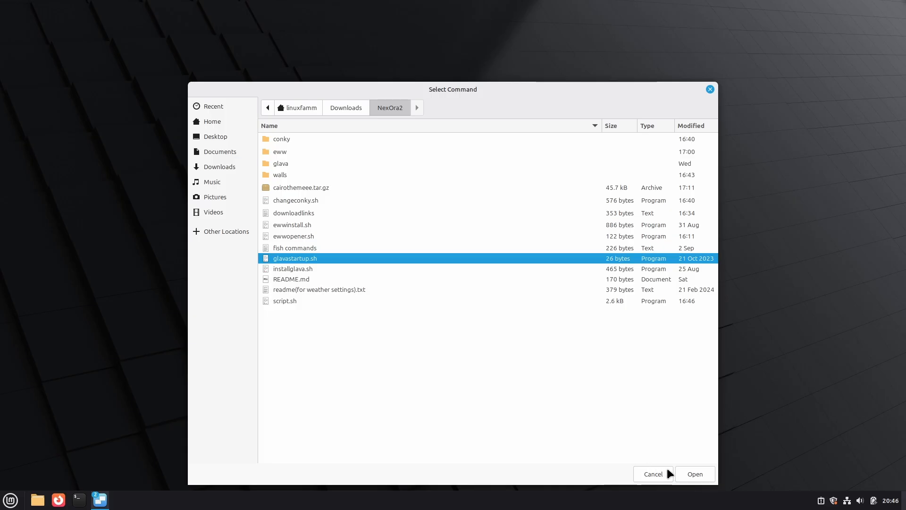
click(695, 474)
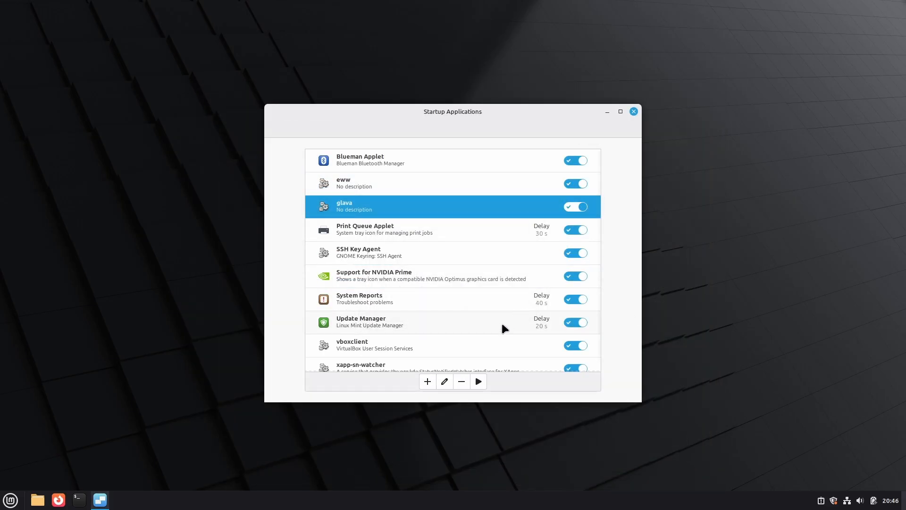
Begin another startup entry using a custom command
click(427, 381)
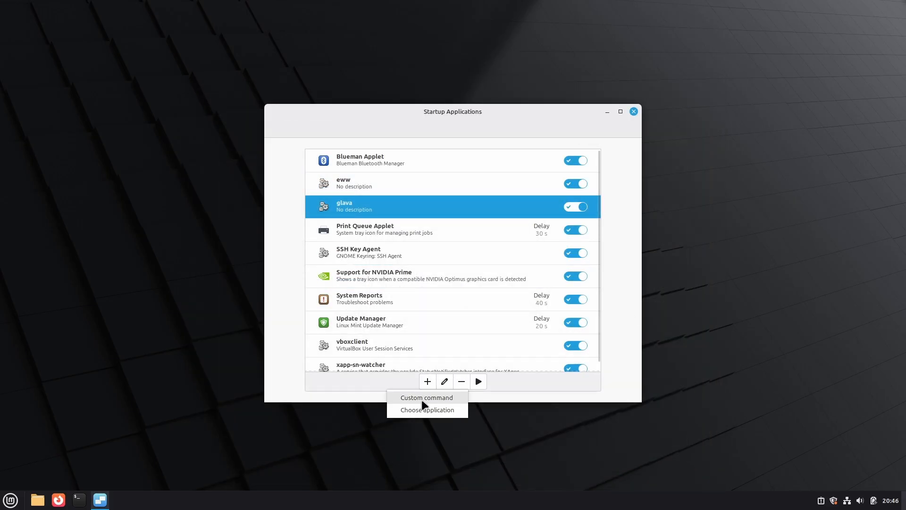
click(427, 398)
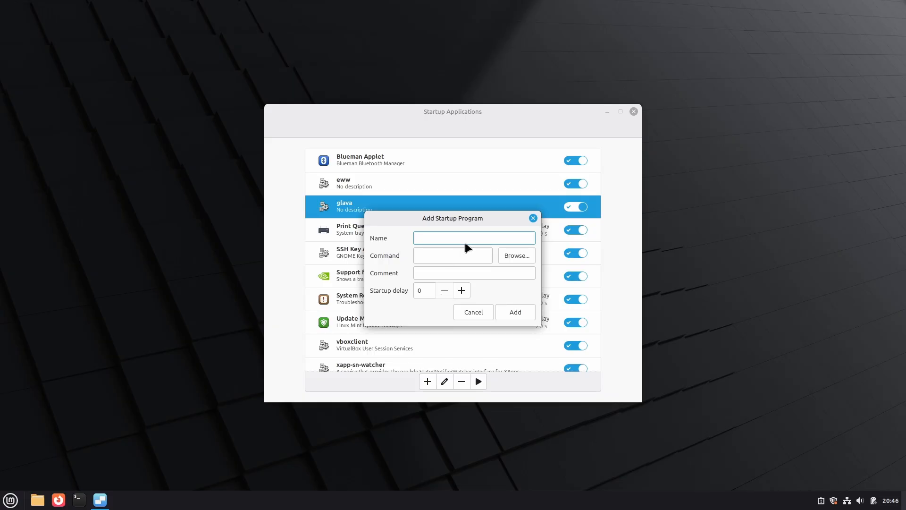
Name the entry conkyy and choose the conky script from NexOra2 as its command
text(conk)
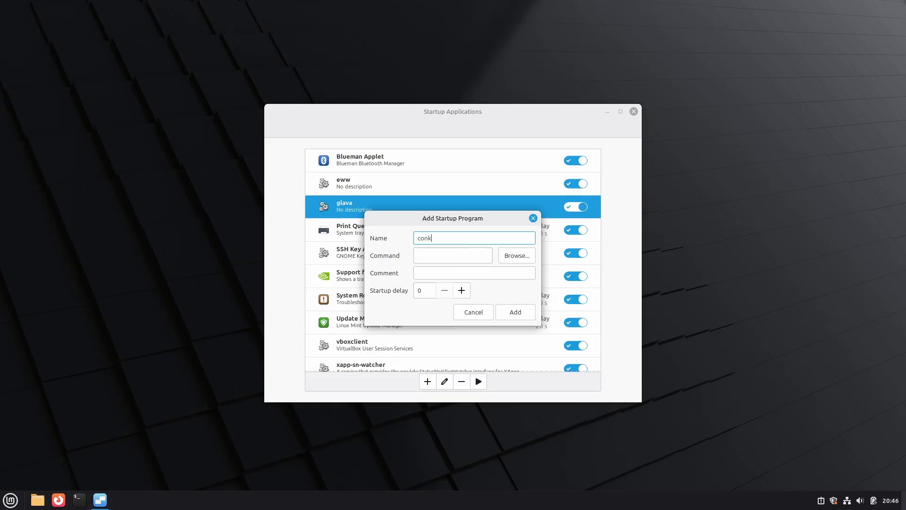
text(yy)
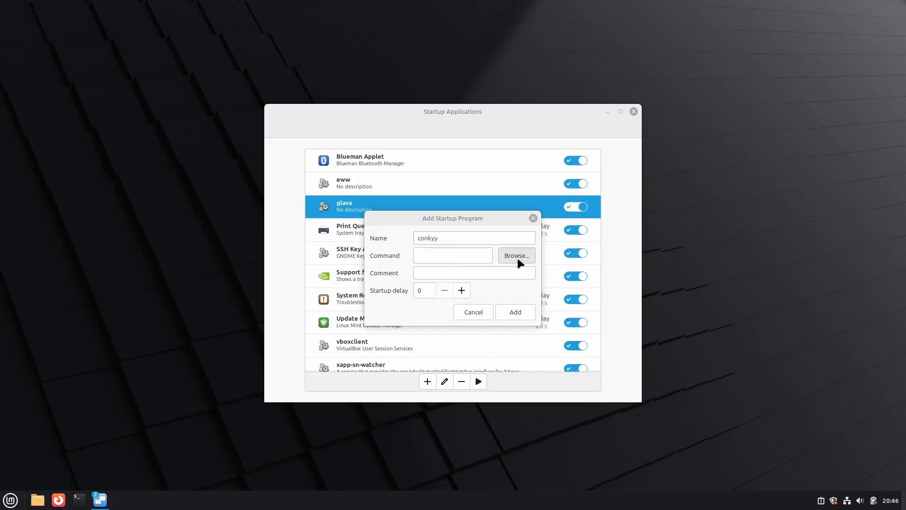
click(517, 255)
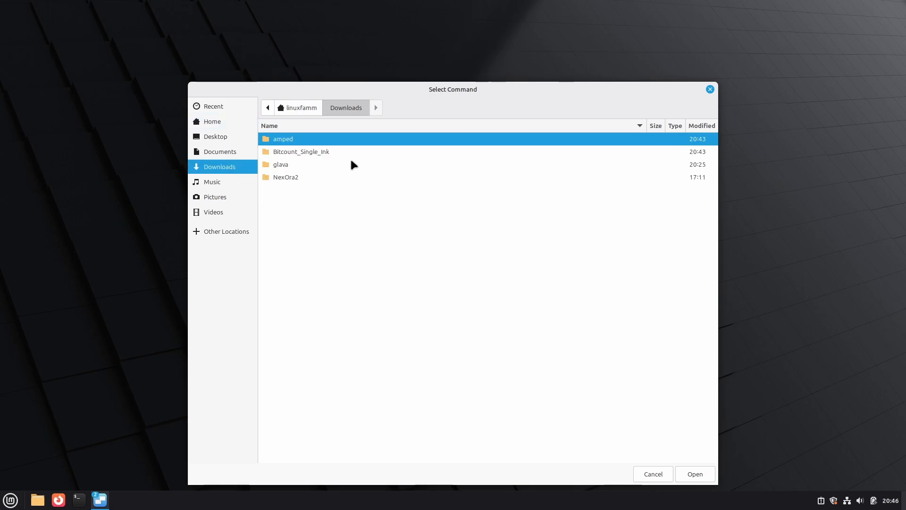
double_click(285, 178)
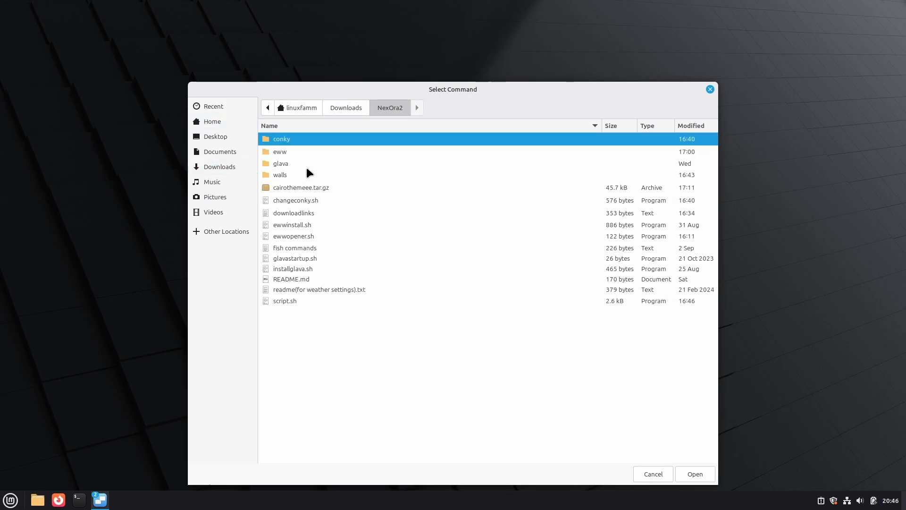
click(295, 200)
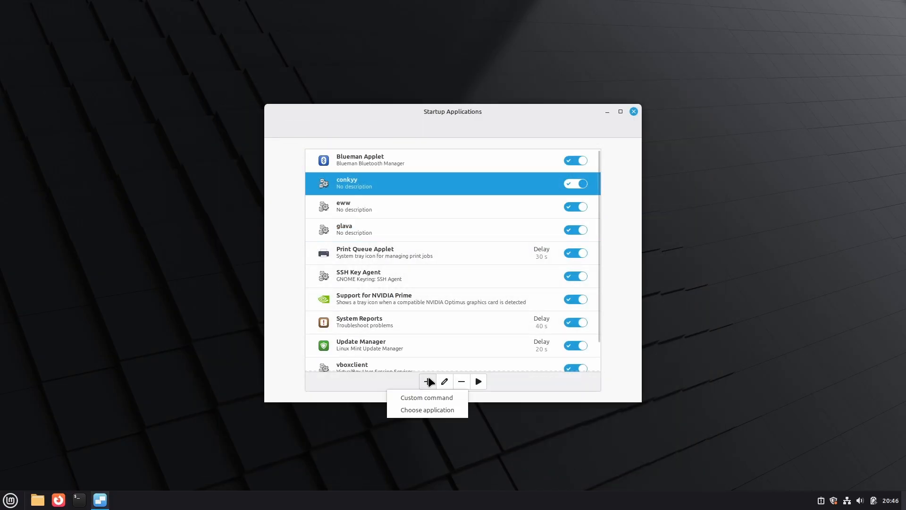
Add Ulauncher and Cairo-Dock from the installed applications list to startup programs
click(427, 410)
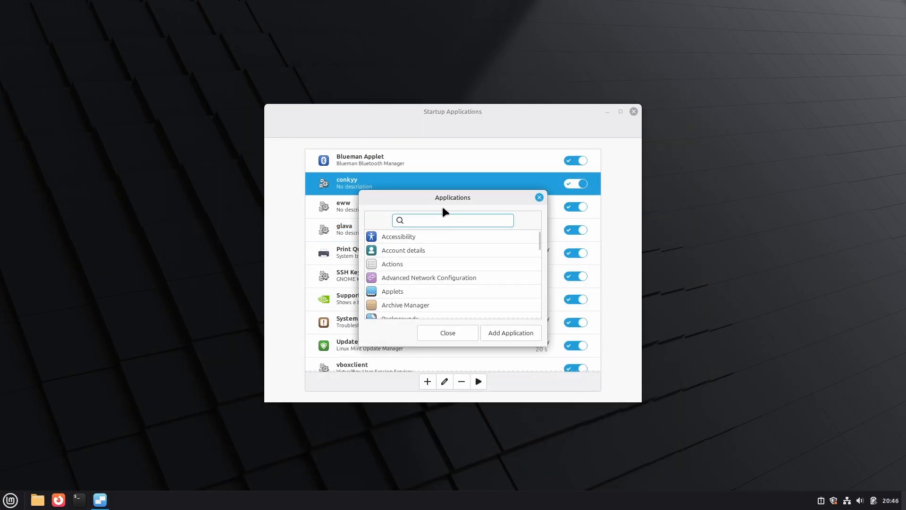
text(ulaunch)
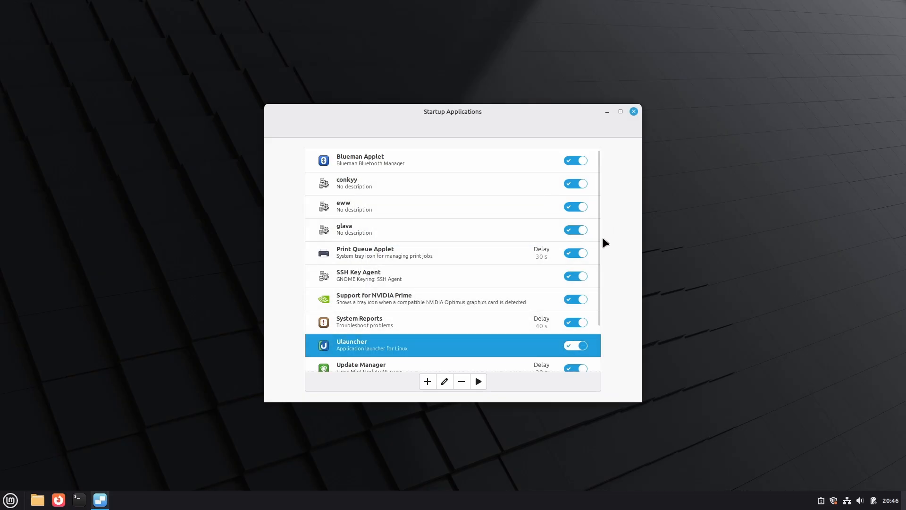
click(426, 381)
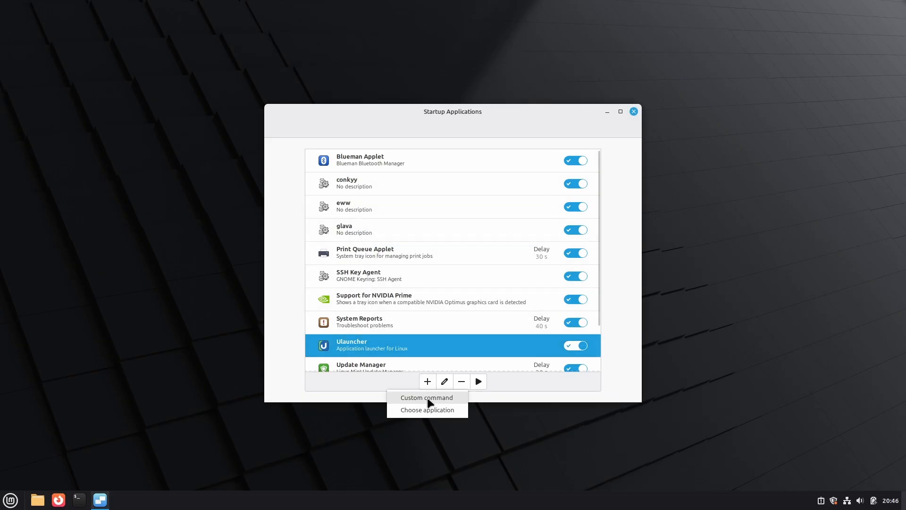
click(427, 410)
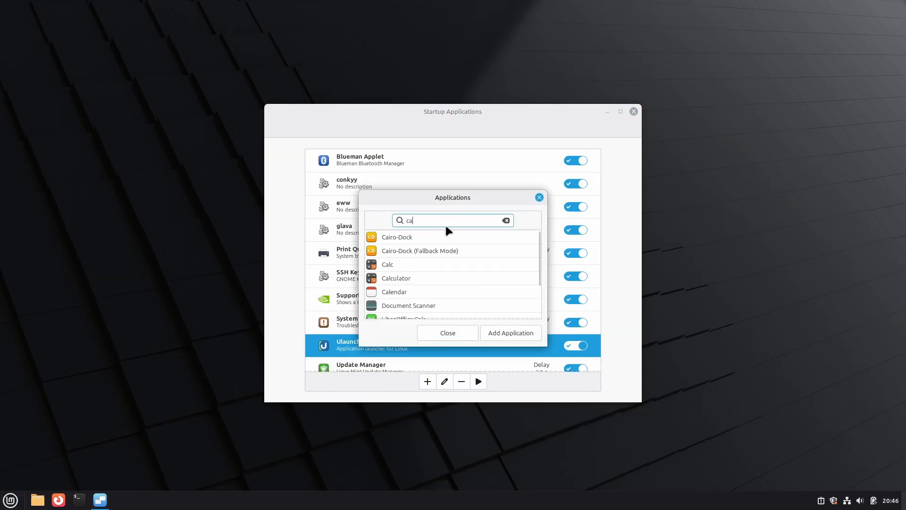
click(396, 237)
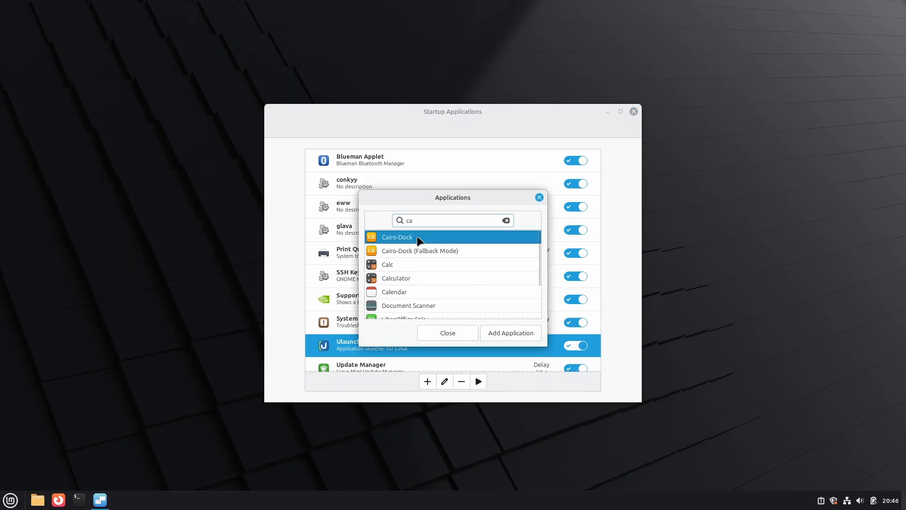
click(427, 381)
text(changewallpaper)
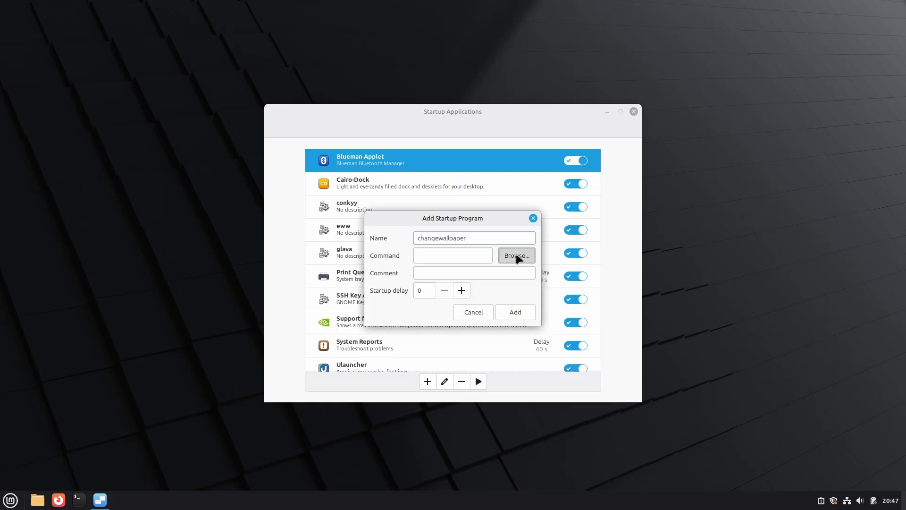
Set the changewallpaper entry's command to the shell script inside the walls1 folder
click(517, 255)
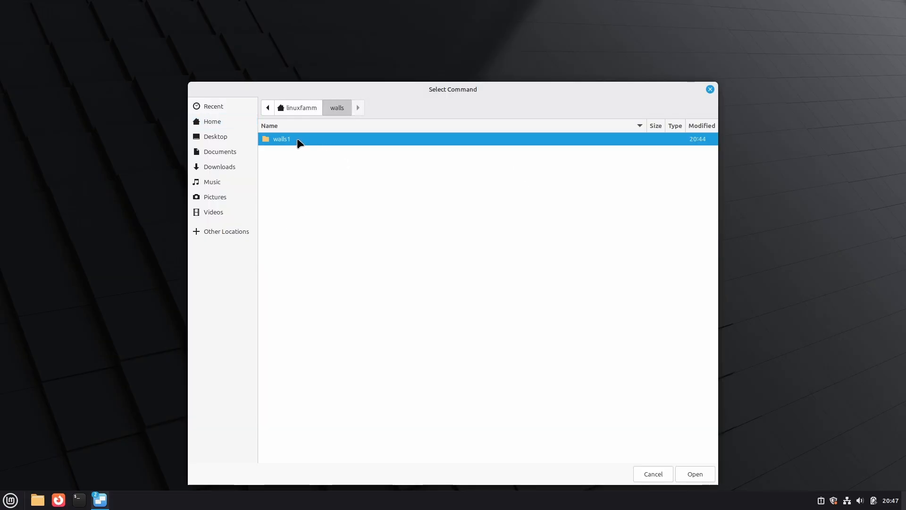
double_click(281, 139)
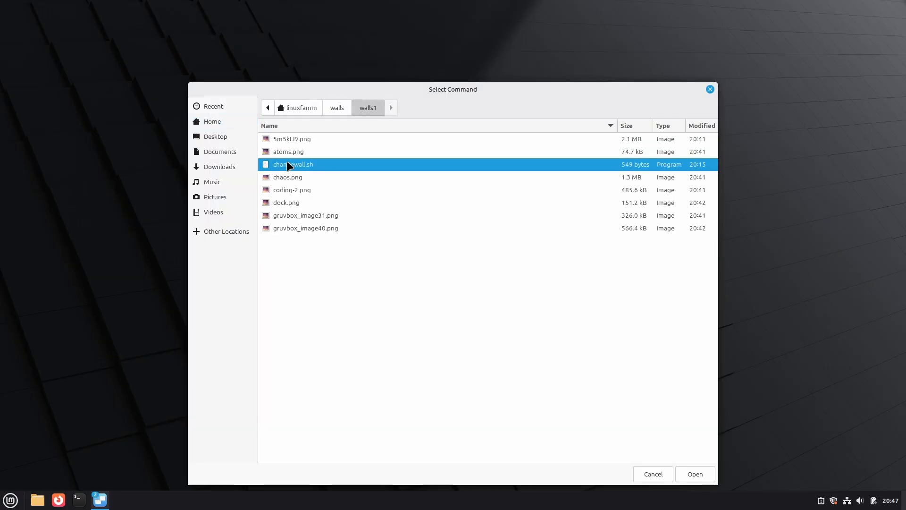
click(695, 474)
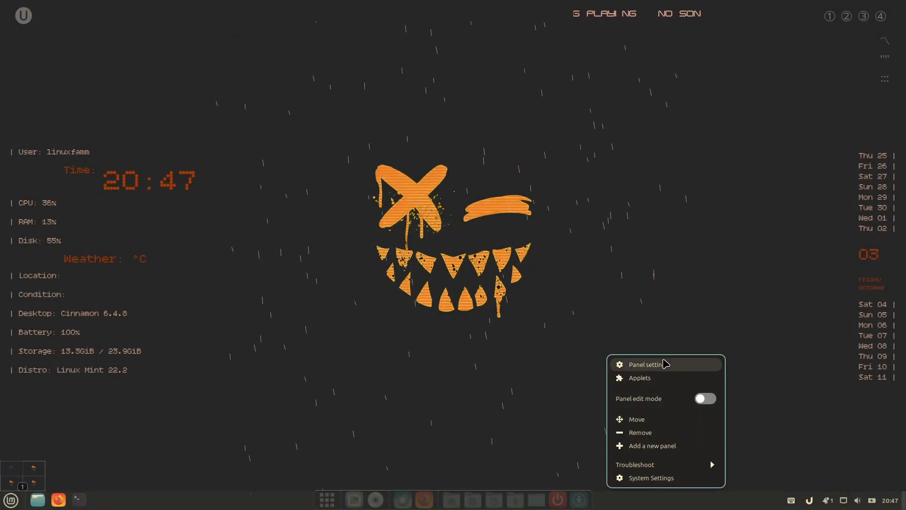
Relocate the Cinnamon panel to the left edge and set it to auto-hide in Panel settings
click(637, 419)
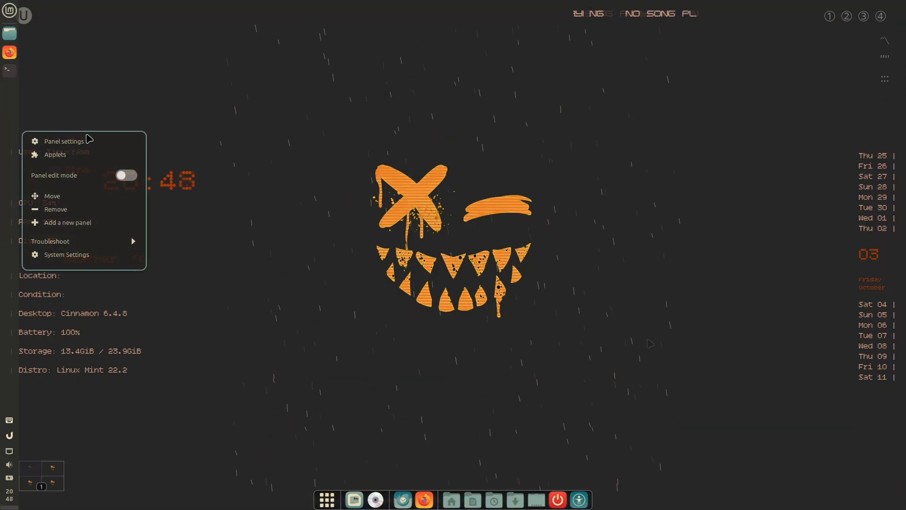
click(65, 141)
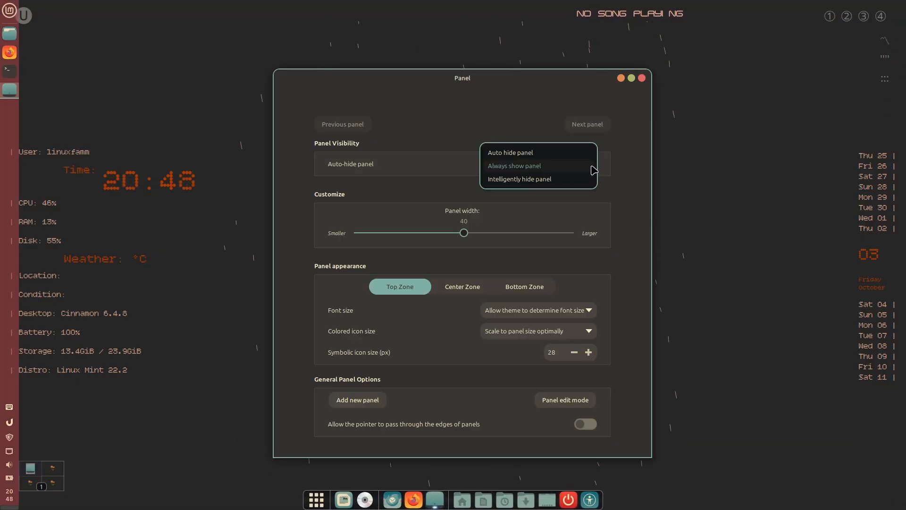
click(510, 152)
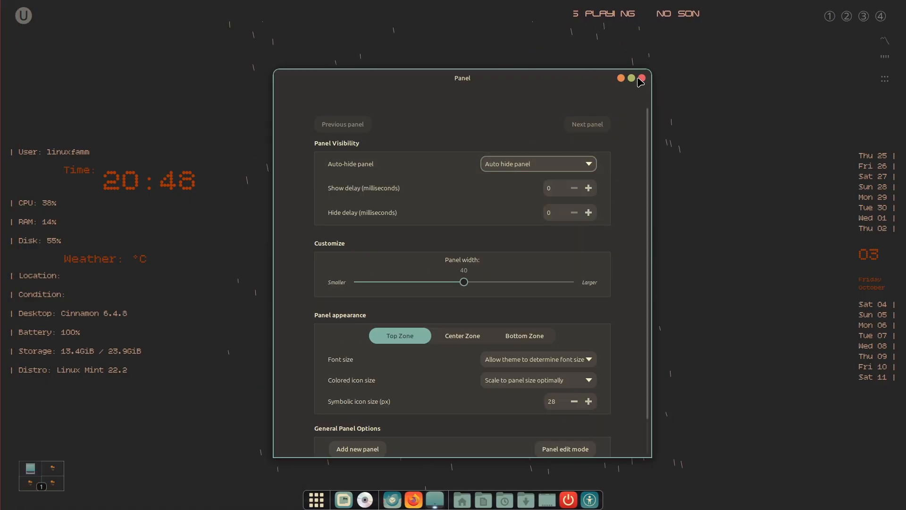
right_click(494, 498)
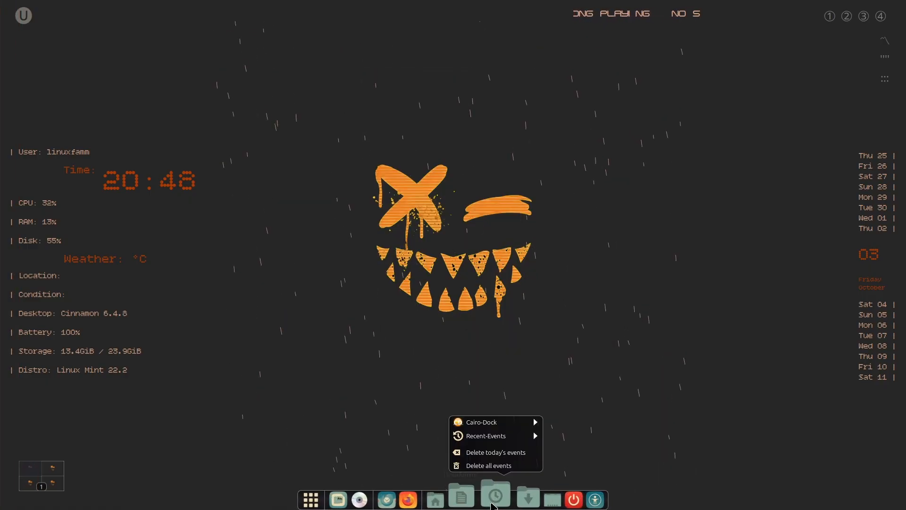
Load the downloaded theme package (cairothemeee) via Configuration > Themes and apply it to the dock
click(481, 422)
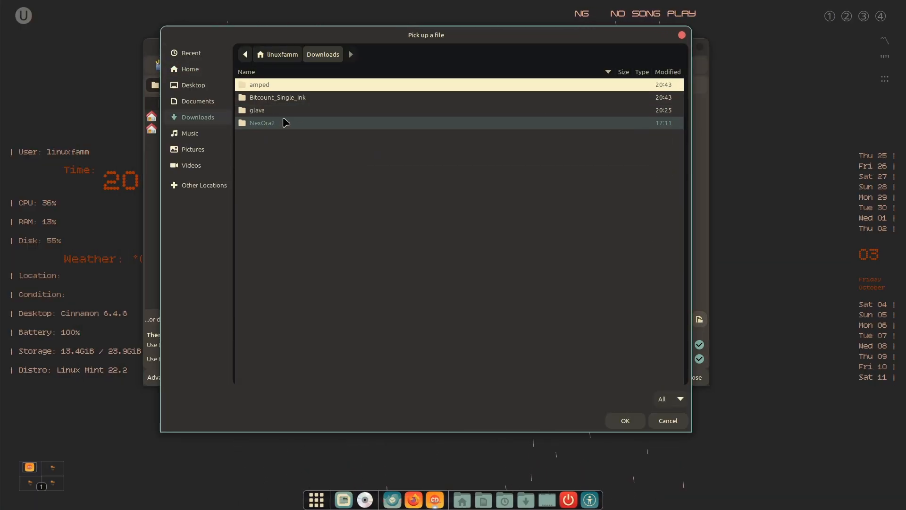
double_click(262, 123)
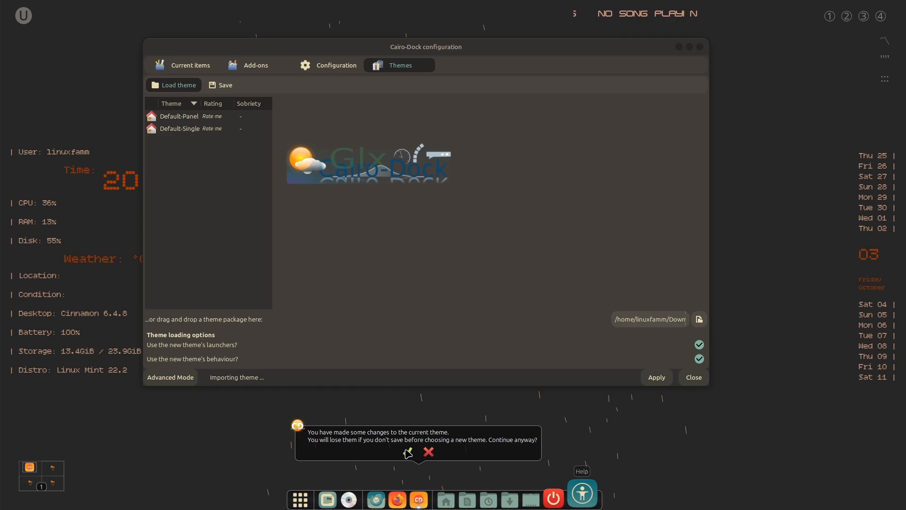
click(408, 453)
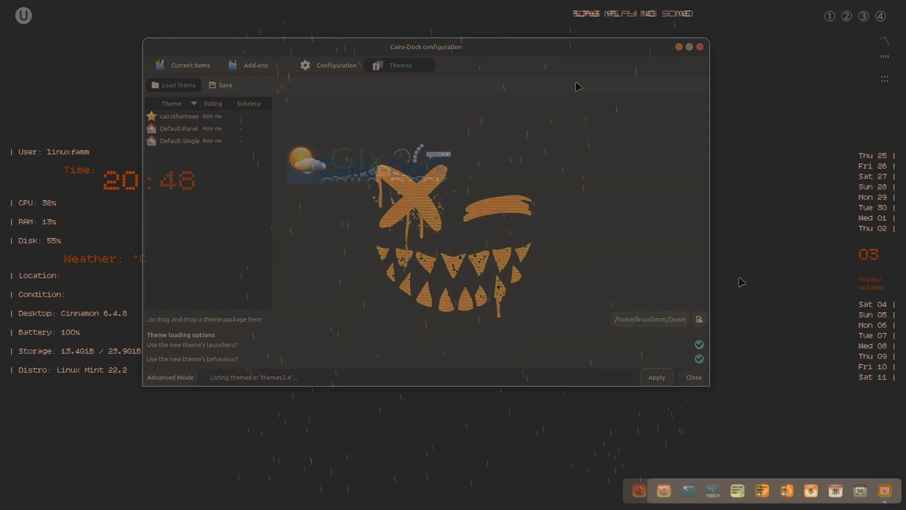
click(694, 378)
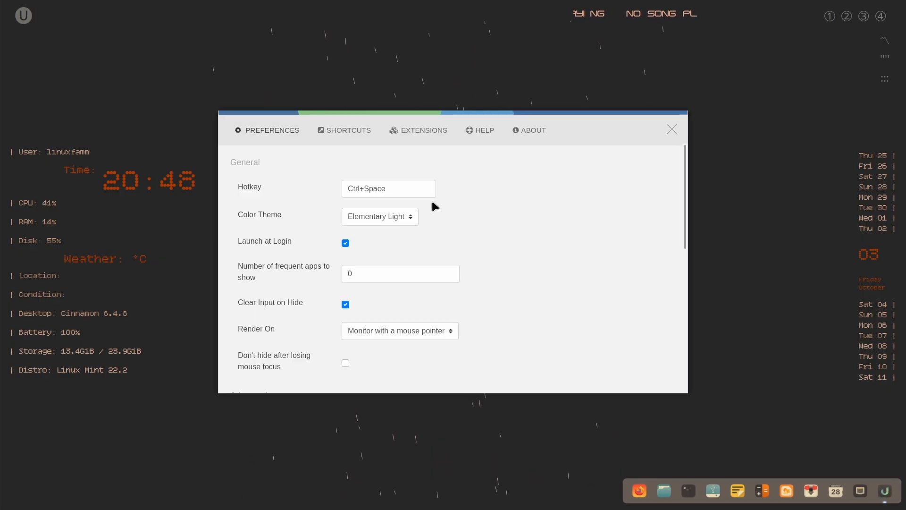
Set Ulauncher's Color Theme to Gruvbox in its Preferences
click(380, 216)
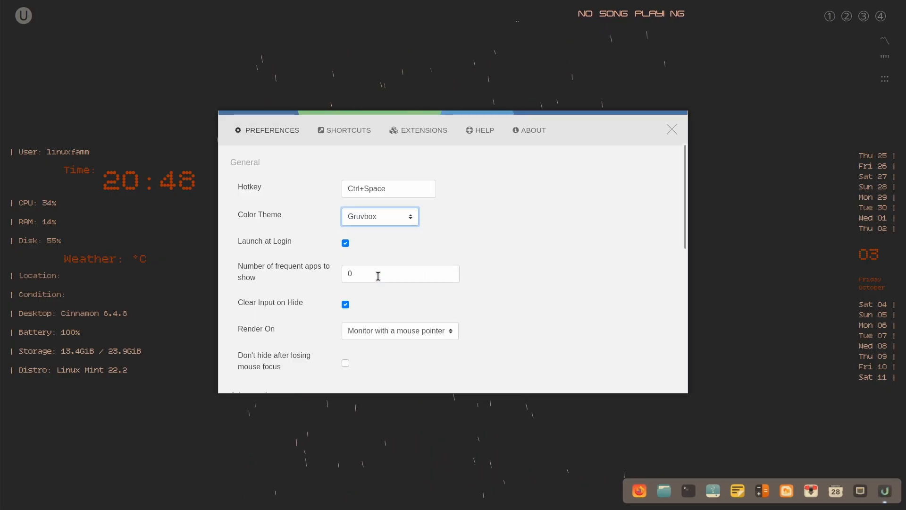
click(672, 128)
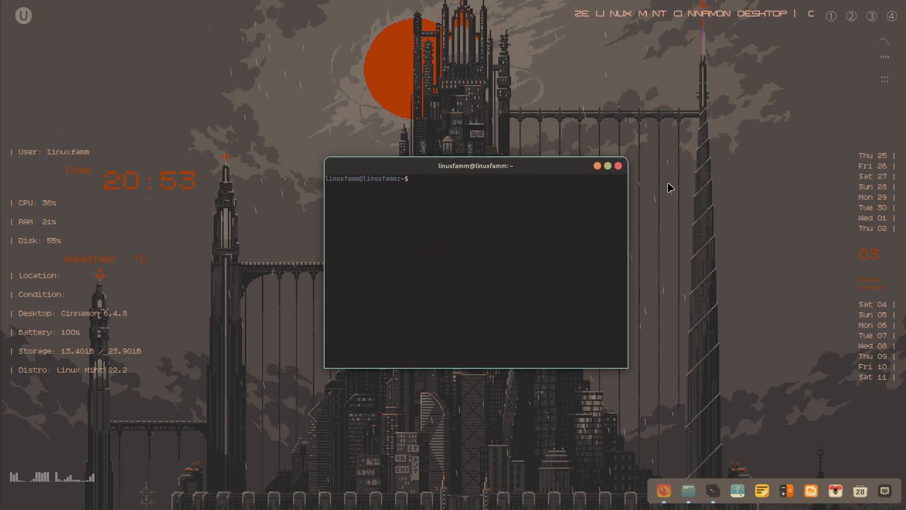
Kill the glava visualizer process with pkill in the terminal
text(pkill glav)
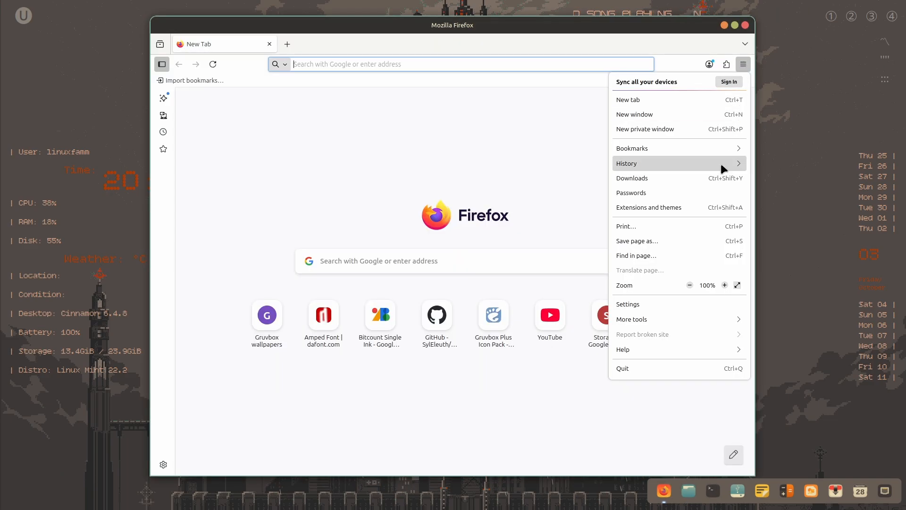
Find 'gruv' on addons.mozilla.org and install the Gruvbox Material Soft Theme in Firefox
click(649, 206)
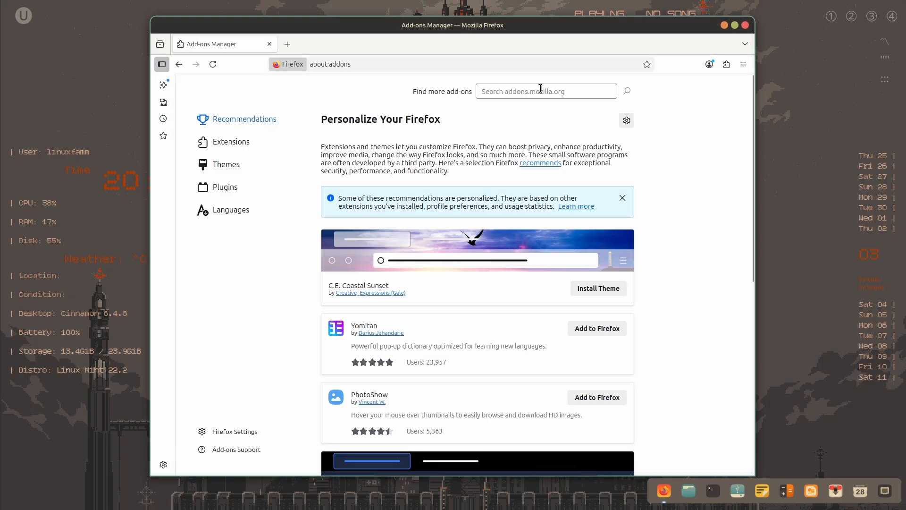
text(gruv)
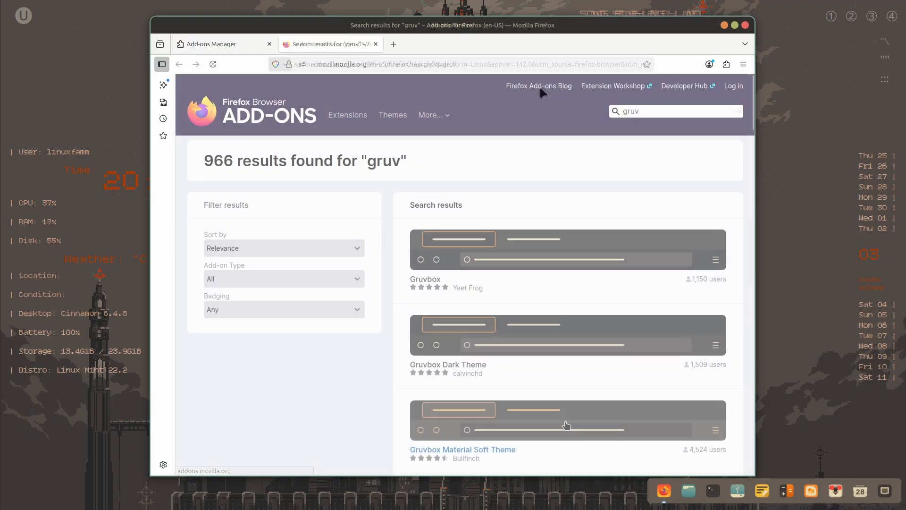
click(462, 449)
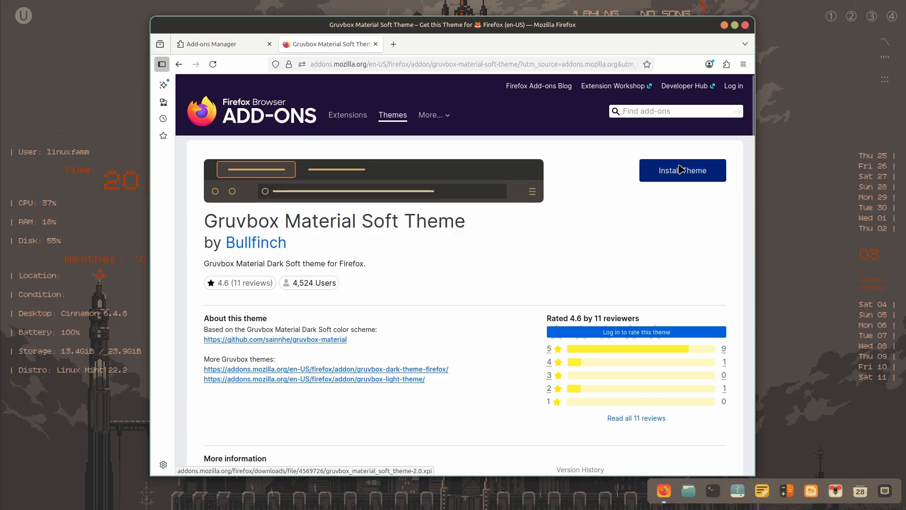
click(682, 170)
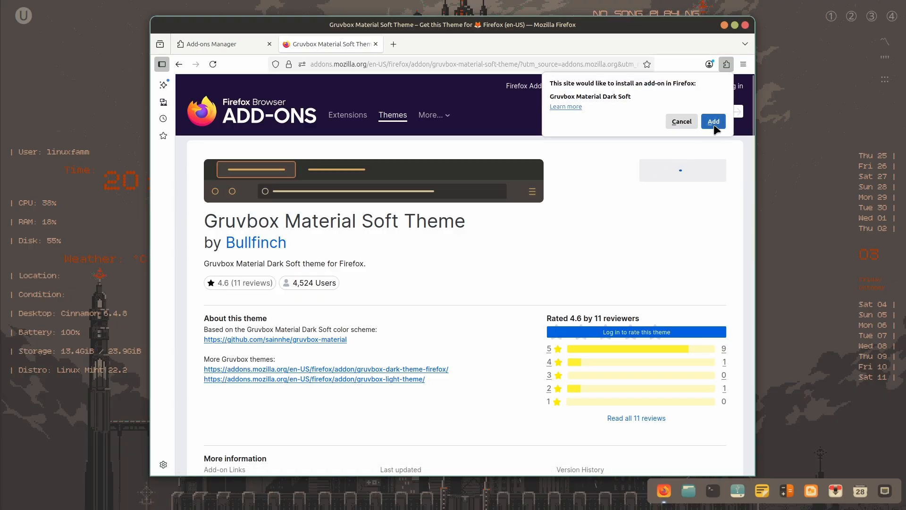
click(714, 121)
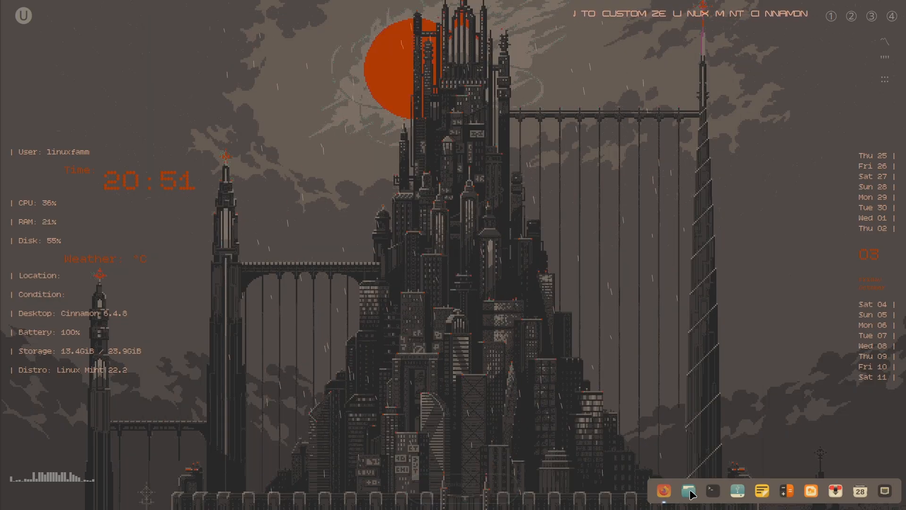
Browse the terminal's profile preferences, then show the Home folder in the file manager
click(713, 490)
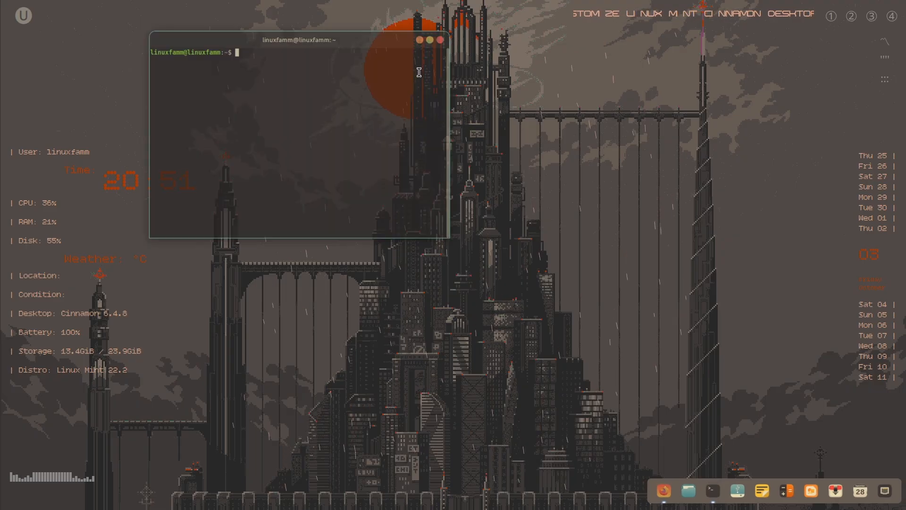
right_click(456, 325)
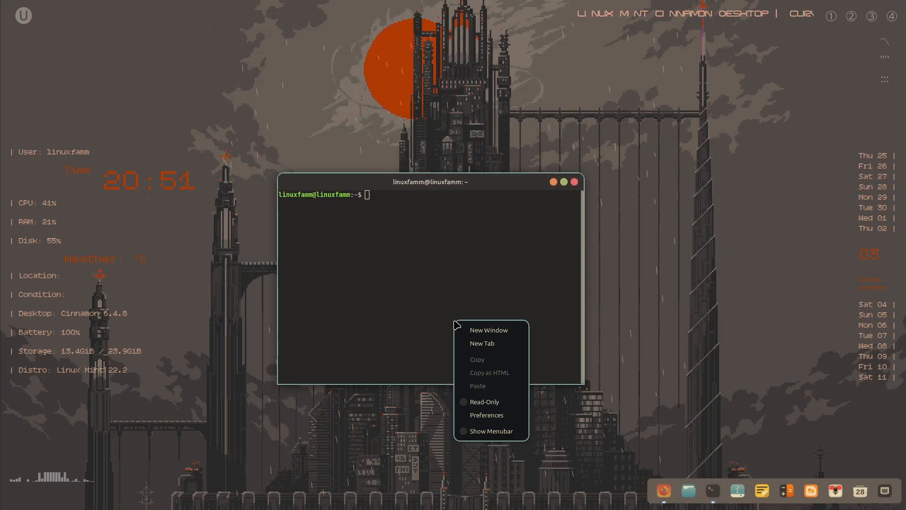
click(487, 416)
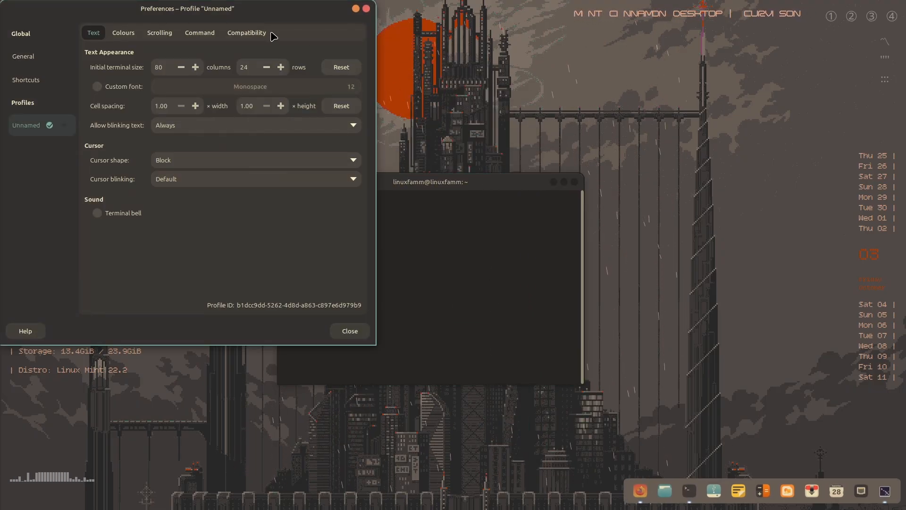
click(160, 33)
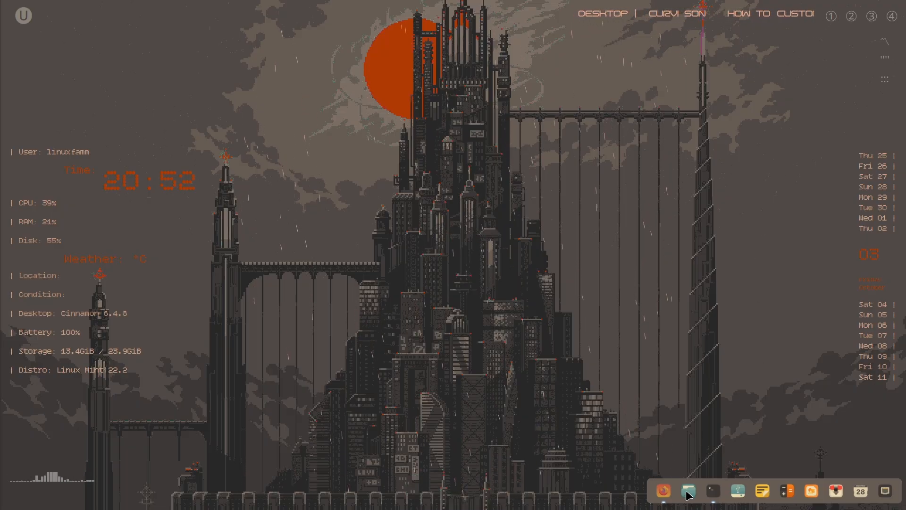
click(687, 491)
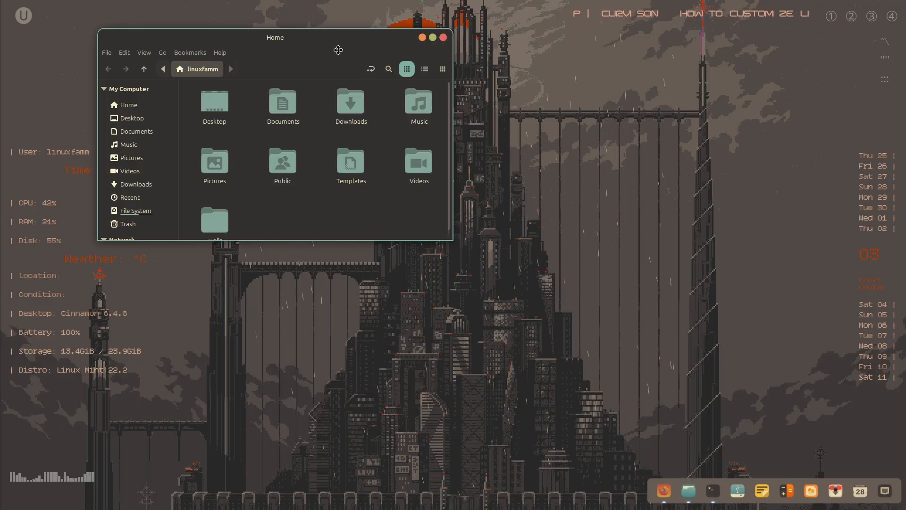